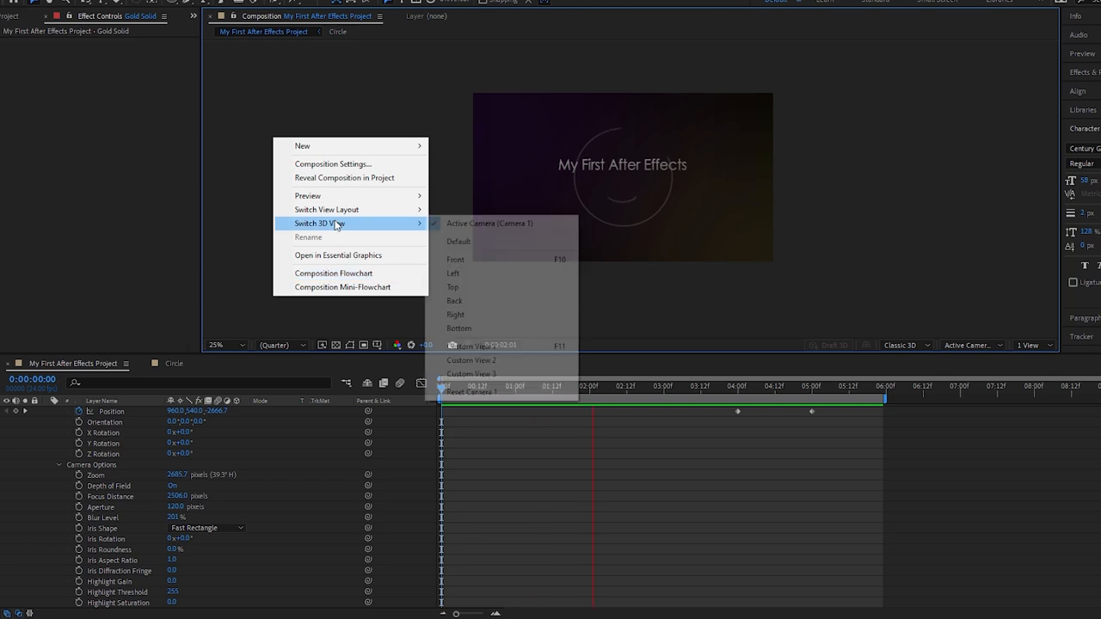
Step: Switch the viewer to the Top 3D view and a 2 Views layout
{"action": "left_click", "coordinate": [452, 286]}
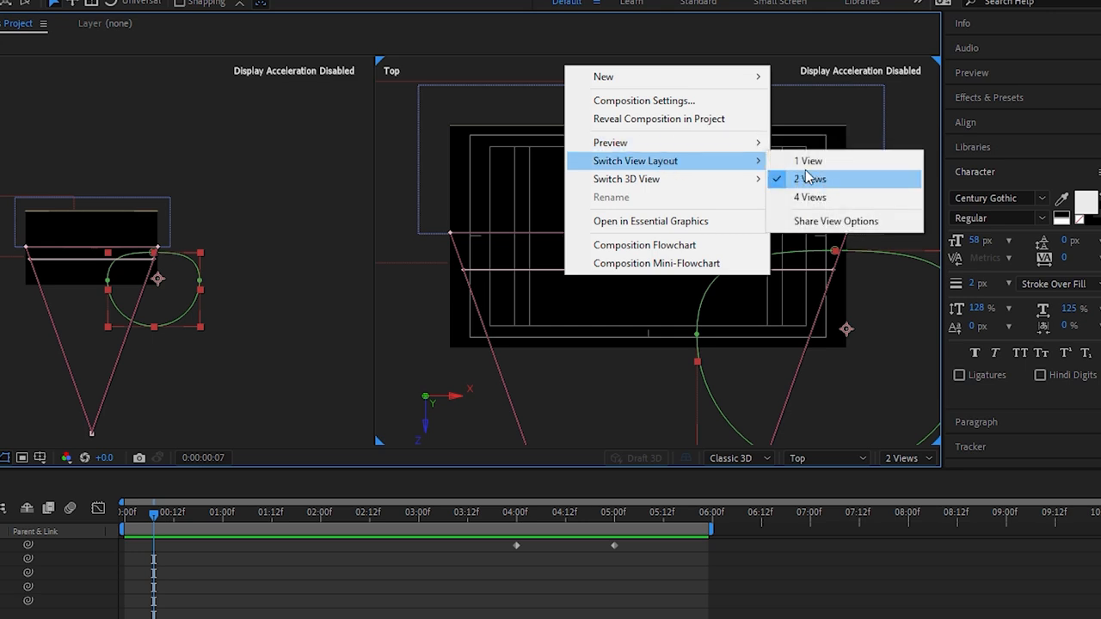
{"action": "left_click", "coordinate": [809, 179]}
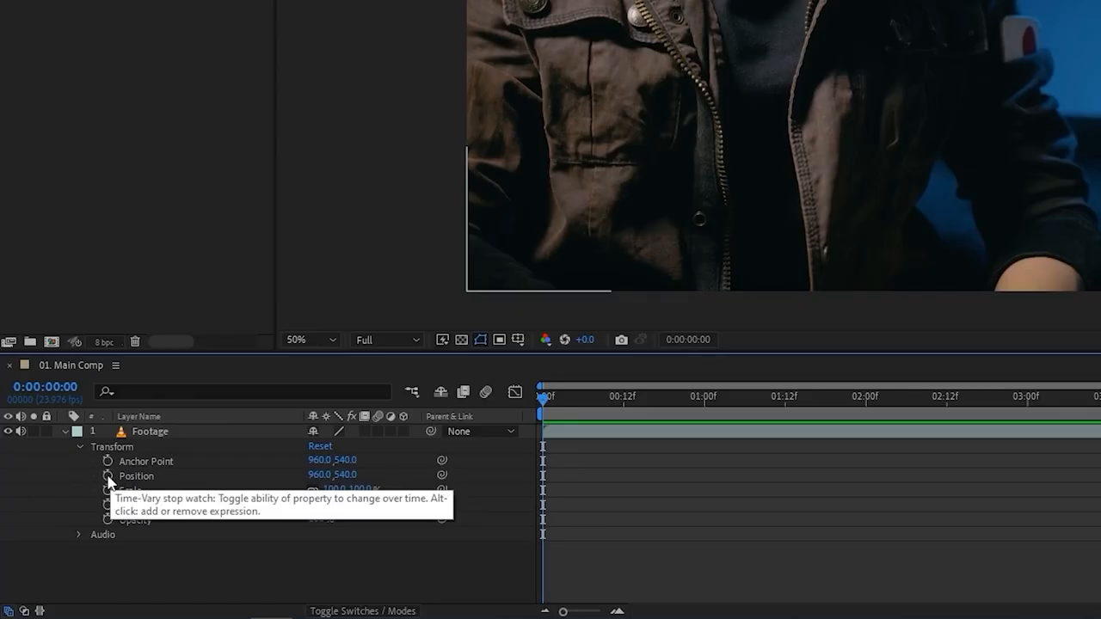
Step: Keyframe the Footage layer's Position and apply Warp Stabilizer to the Theo Clip footage
{"action": "left_click", "coordinate": [108, 476]}
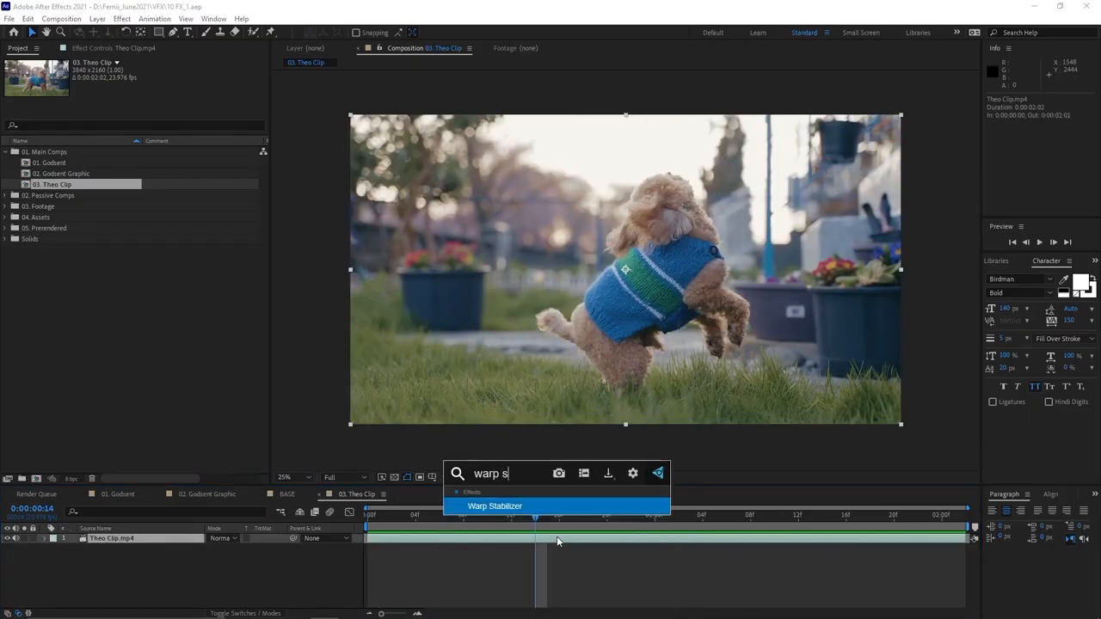
{"action": "left_click", "coordinate": [496, 506]}
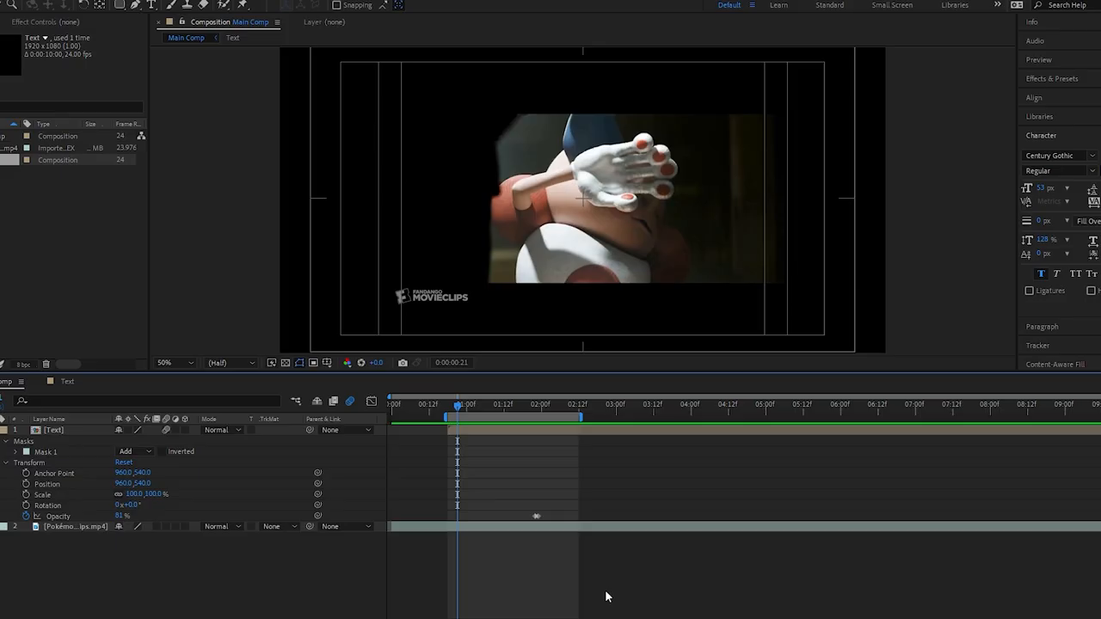
{"action": "mouse_move", "coordinate": [608, 597]}
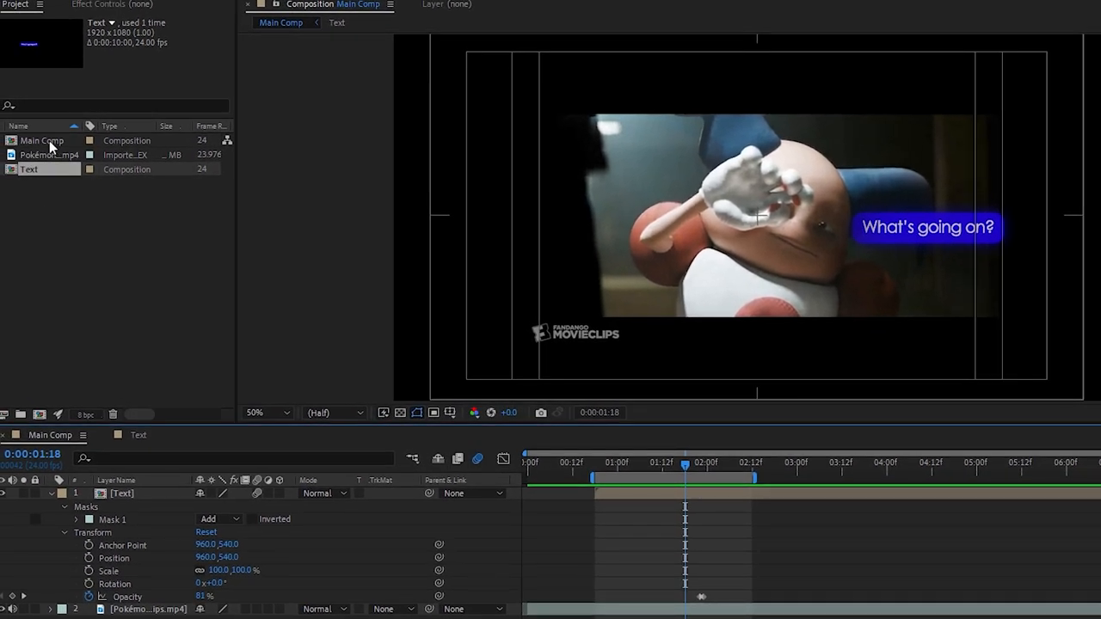
{"action": "double_click", "coordinate": [29, 169]}
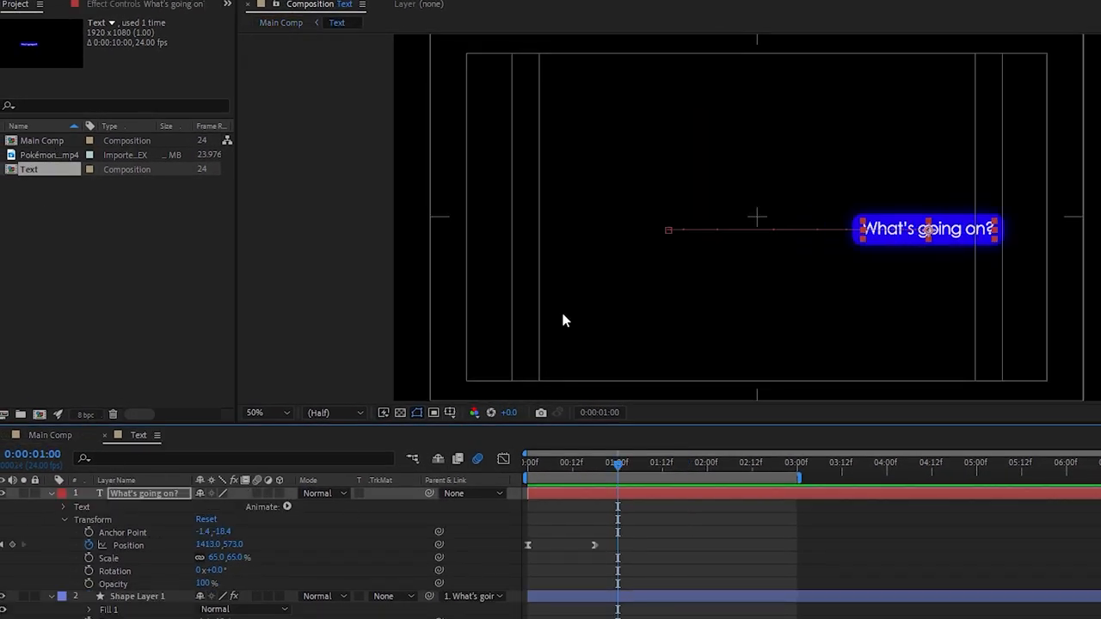
{"action": "left_click", "coordinate": [62, 506]}
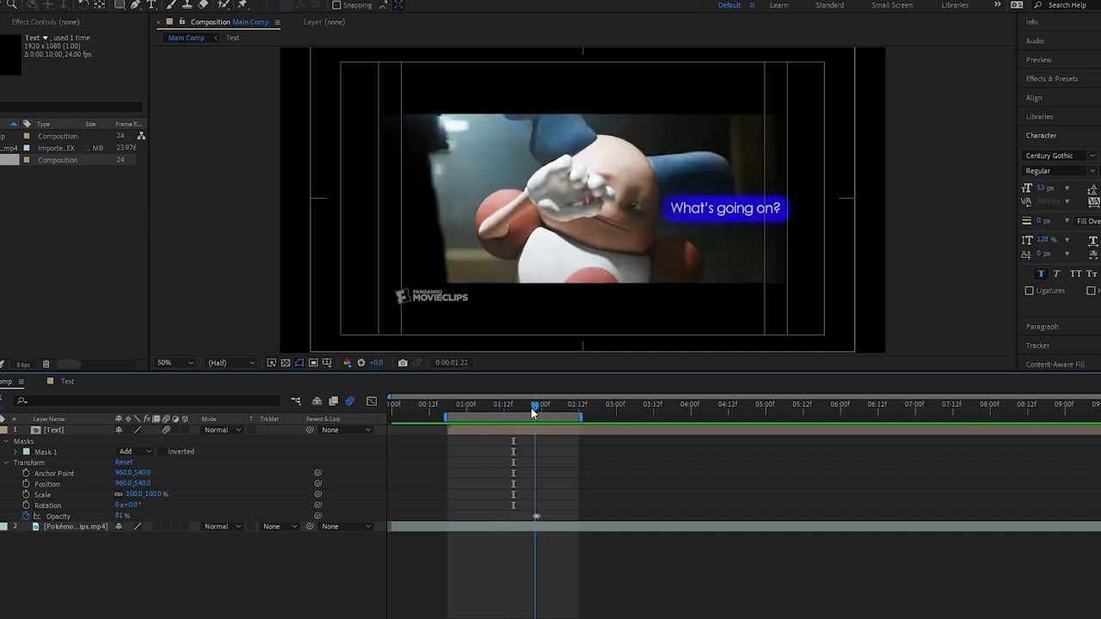
{"action": "left_click", "coordinate": [536, 413]}
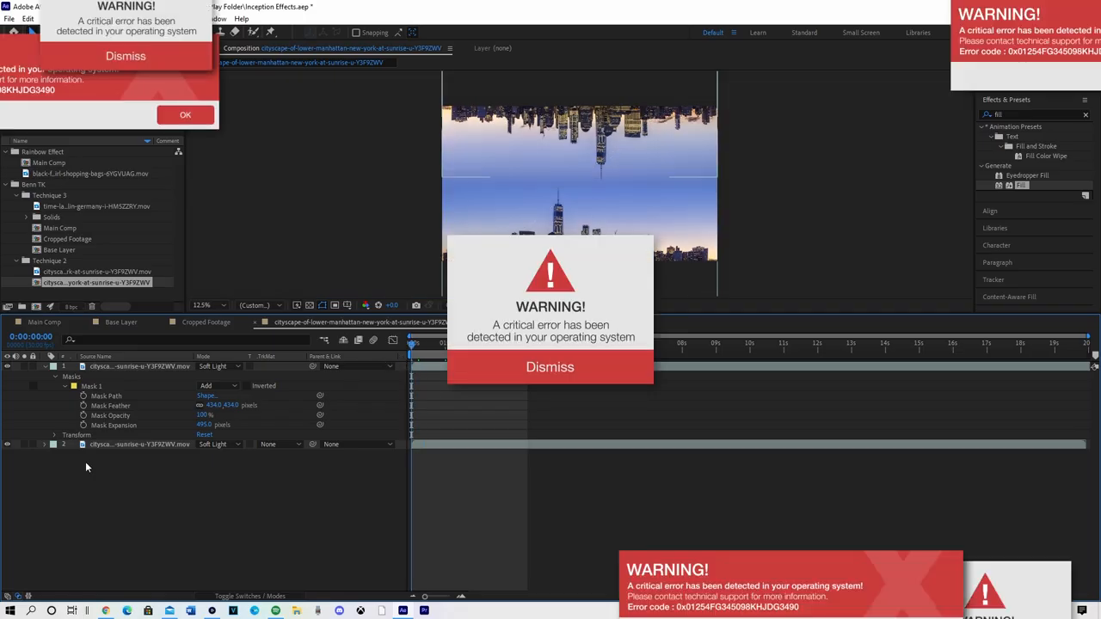
{"action": "left_click", "coordinate": [549, 367]}
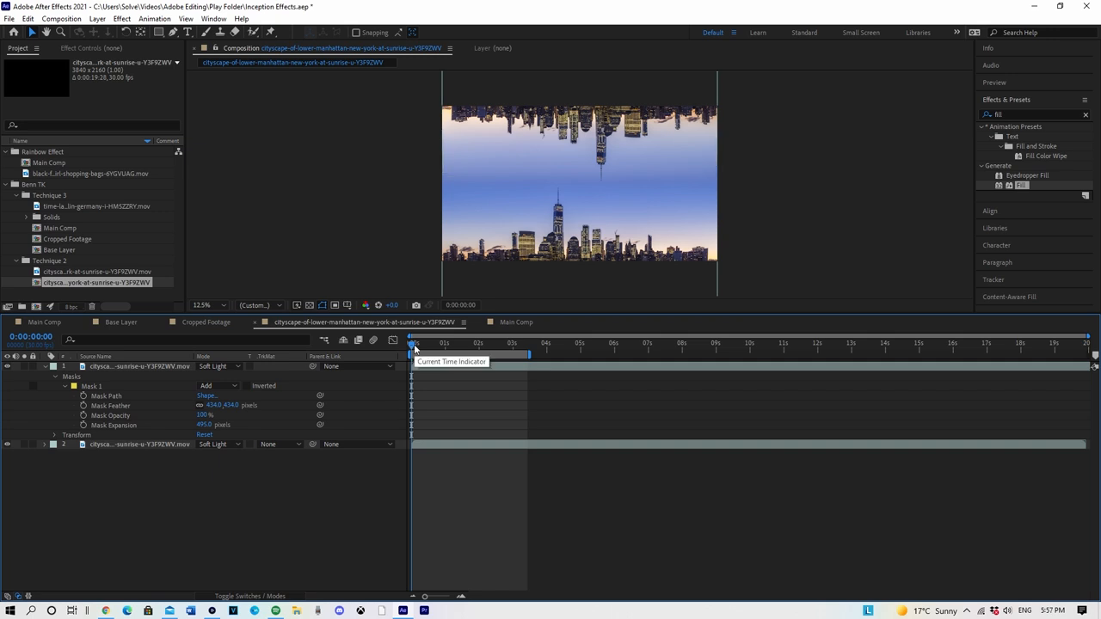
{"action": "mouse_move", "coordinate": [394, 360]}
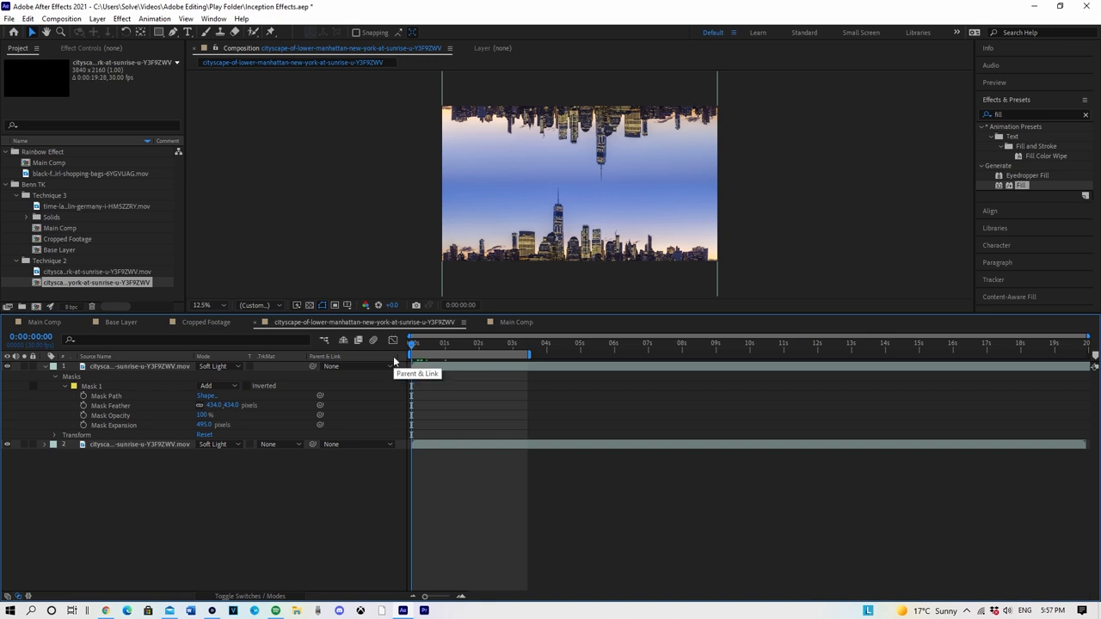
{"action": "mouse_move", "coordinate": [413, 353]}
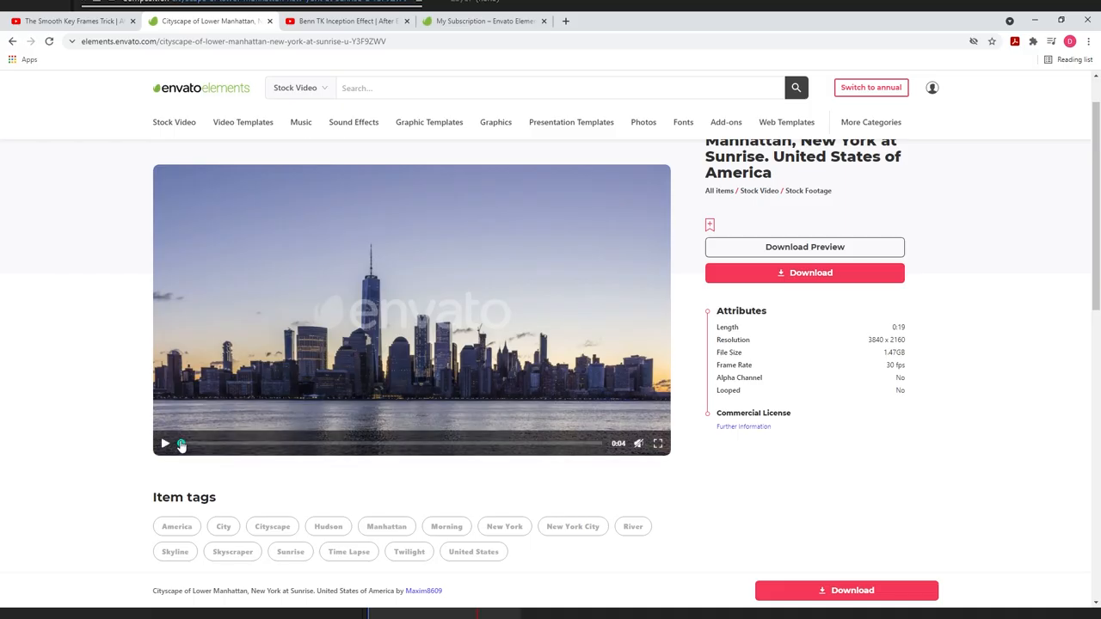
Step: Load the Envato Elements 'Save 70%' subscription offer page and scroll through it
{"action": "left_click", "coordinate": [165, 444]}
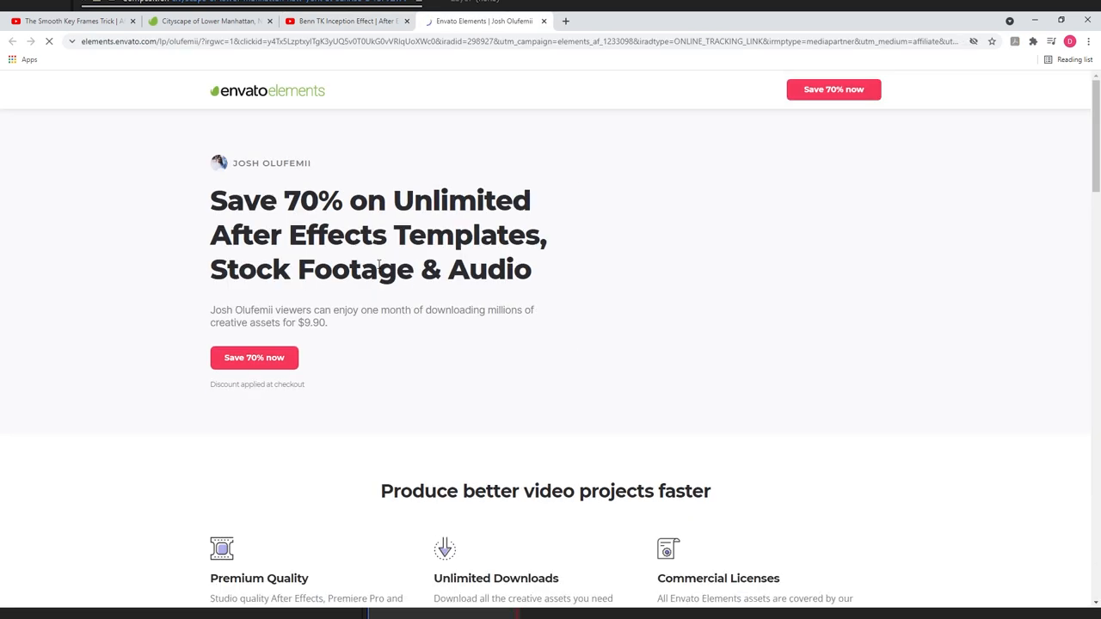
{"action": "scroll", "scroll_direction": "down", "scroll_amount": 3}
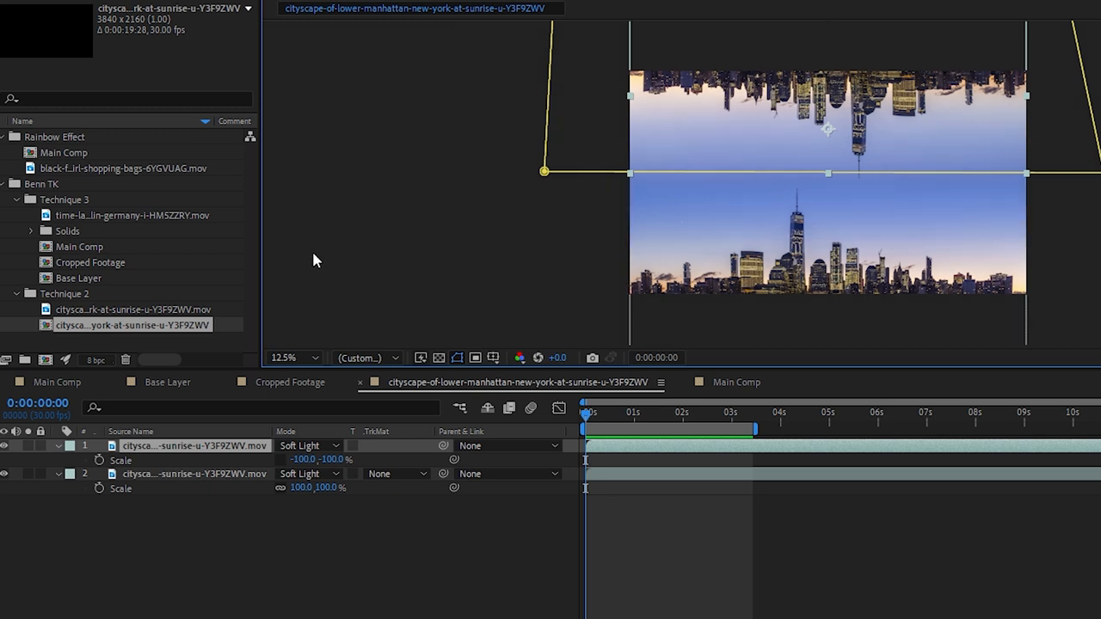
Step: Open Main Comp under Technique 3 in the Project panel
{"action": "double_click", "coordinate": [79, 247]}
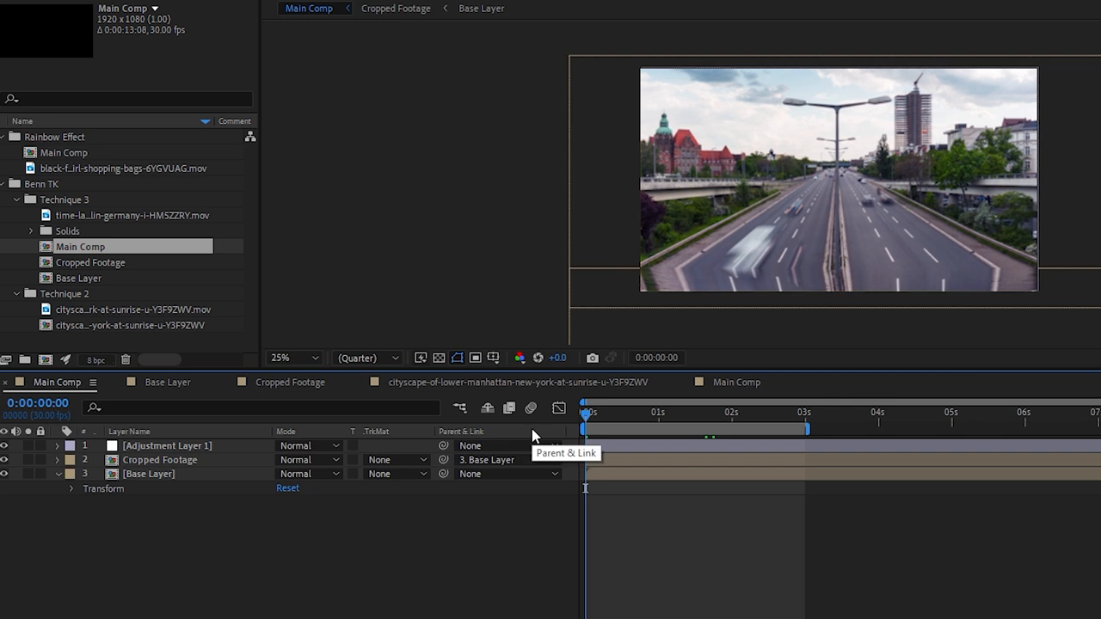
{"action": "mouse_move", "coordinate": [1041, 559]}
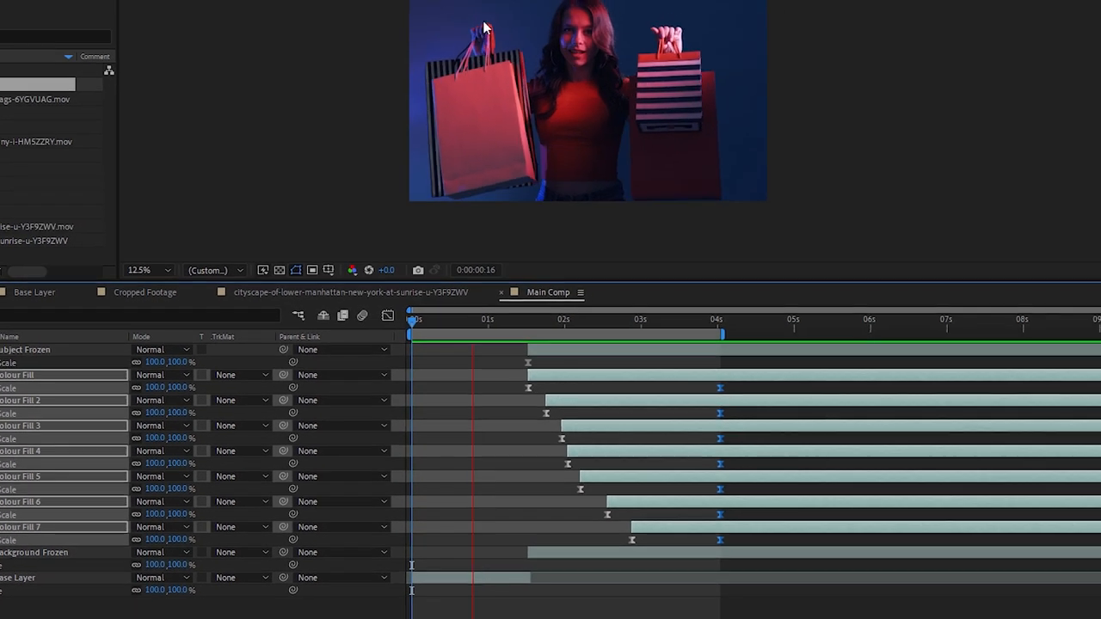
Step: Offset the Colour Fill layers' timing in the timeline, starting with the first fill layer
{"action": "left_click", "coordinate": [626, 332]}
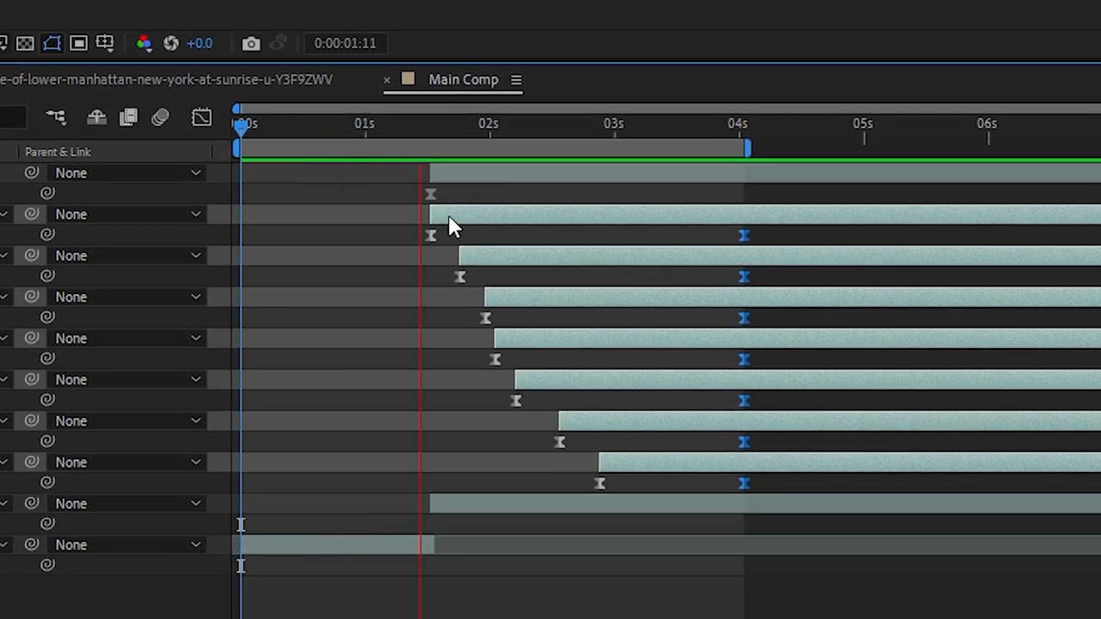
{"action": "left_click", "coordinate": [674, 123]}
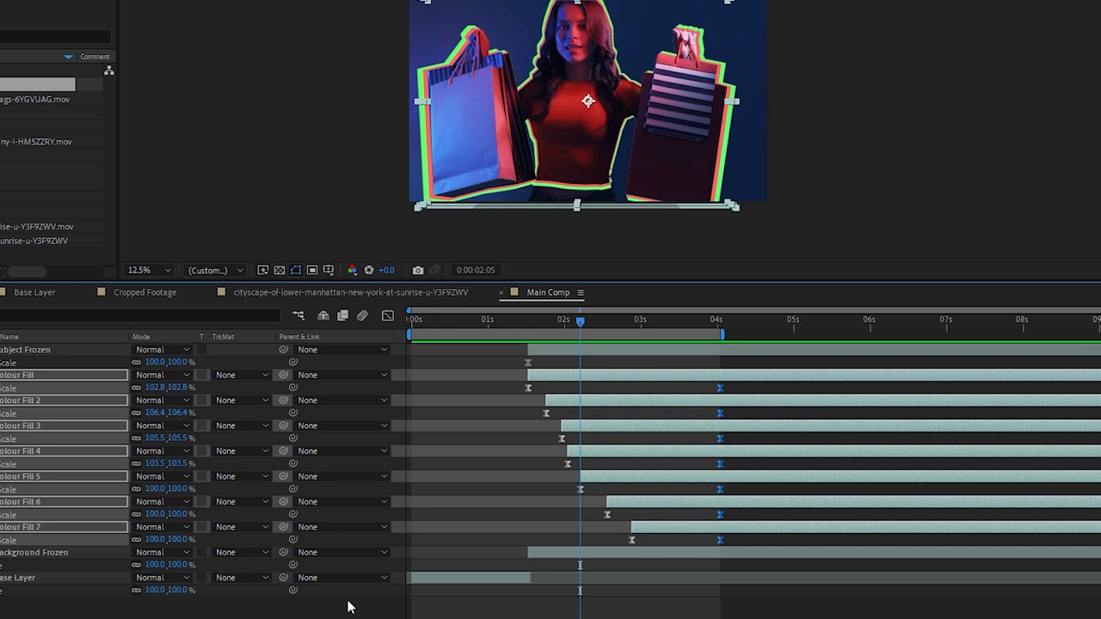
{"action": "mouse_move", "coordinate": [431, 600]}
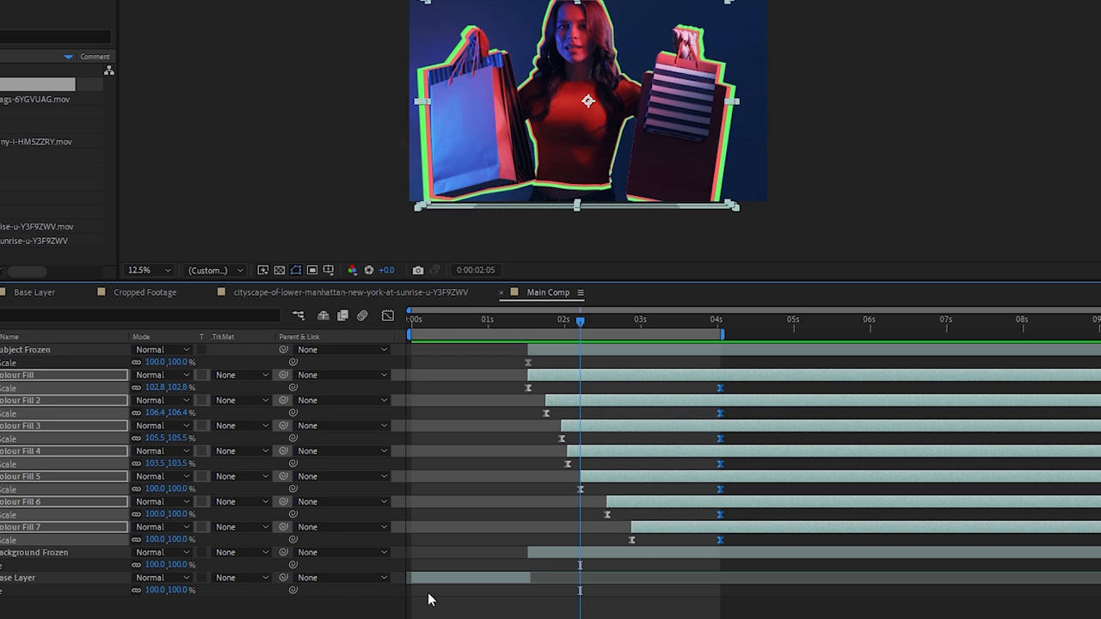